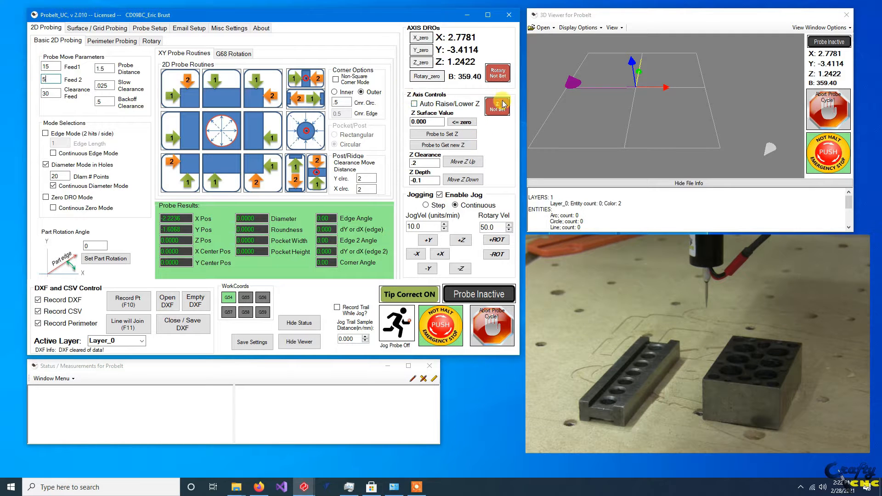
mouse_move(497, 104)
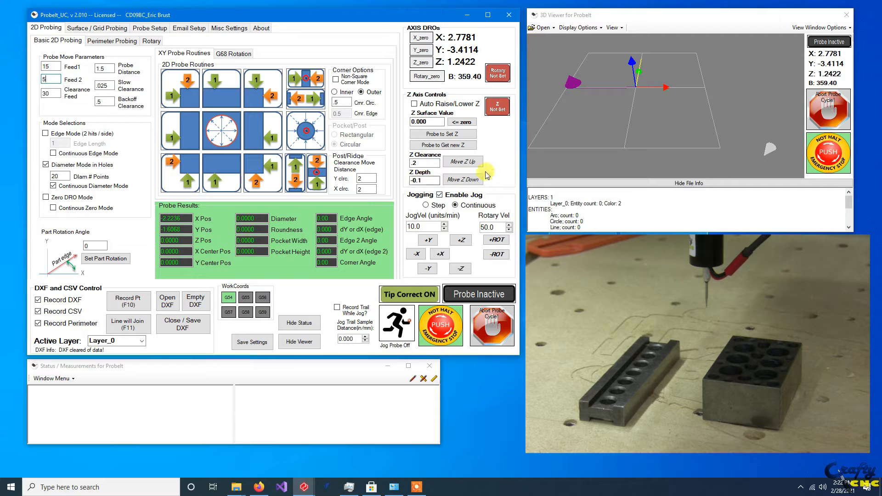
With the probe at X -1.0228, Y -0.9077, keep Z Surface Value at 0.000 and start the Z probe
click(424, 180)
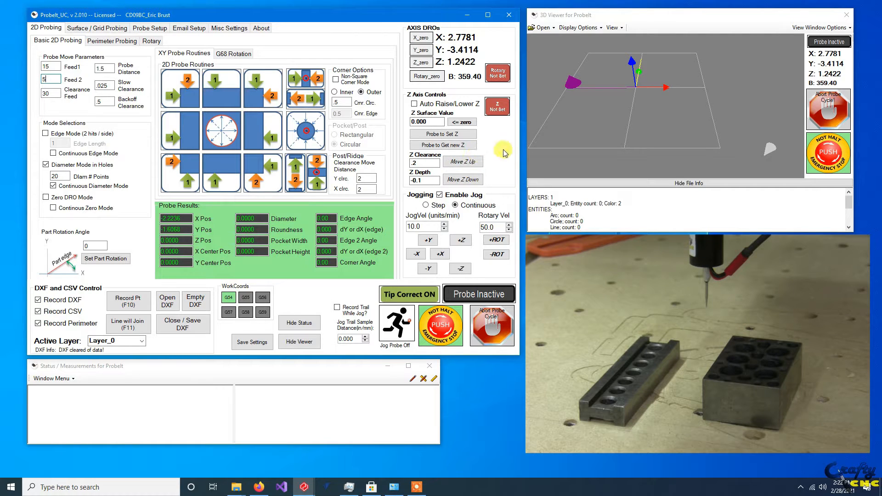
mouse_move(472, 110)
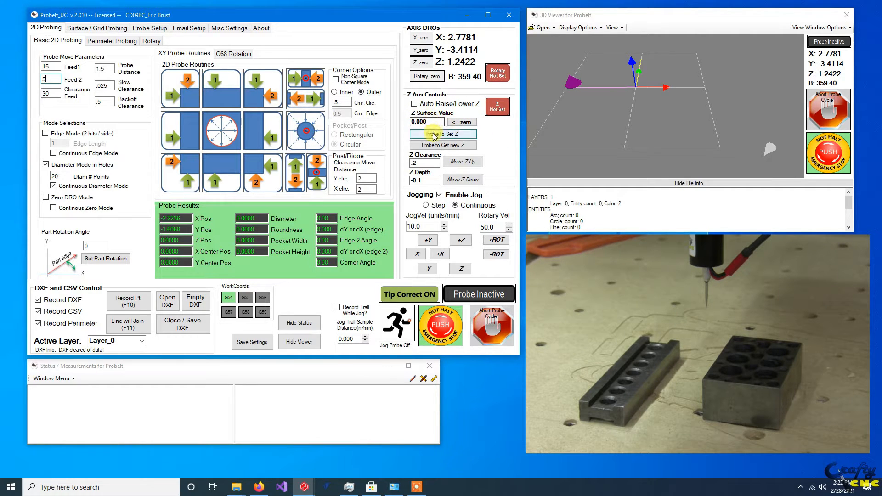
mouse_move(484, 138)
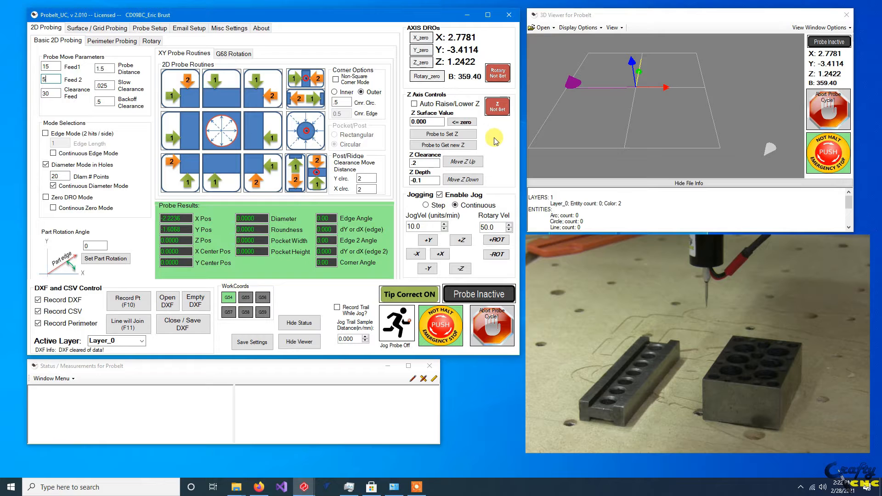
mouse_move(496, 133)
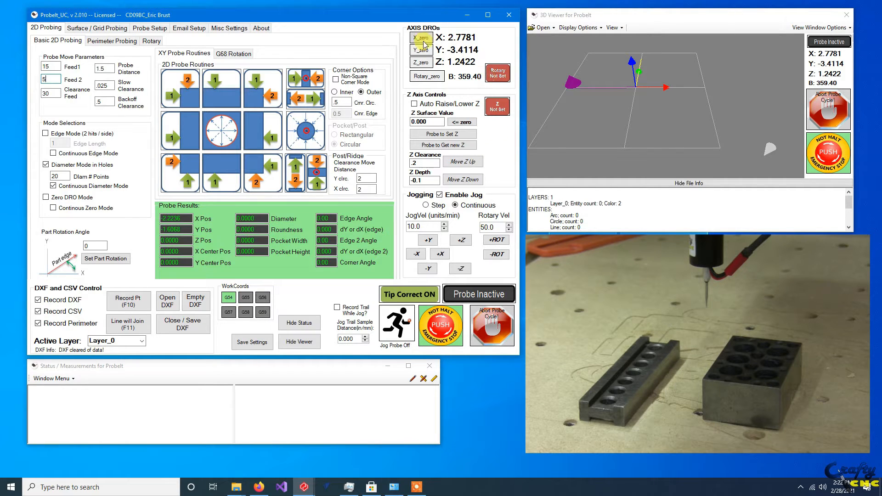
mouse_move(523, 452)
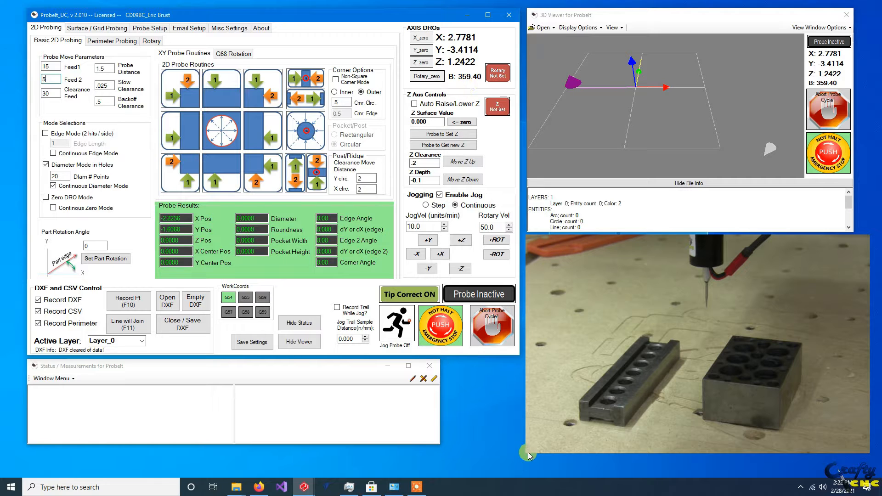
mouse_move(462, 179)
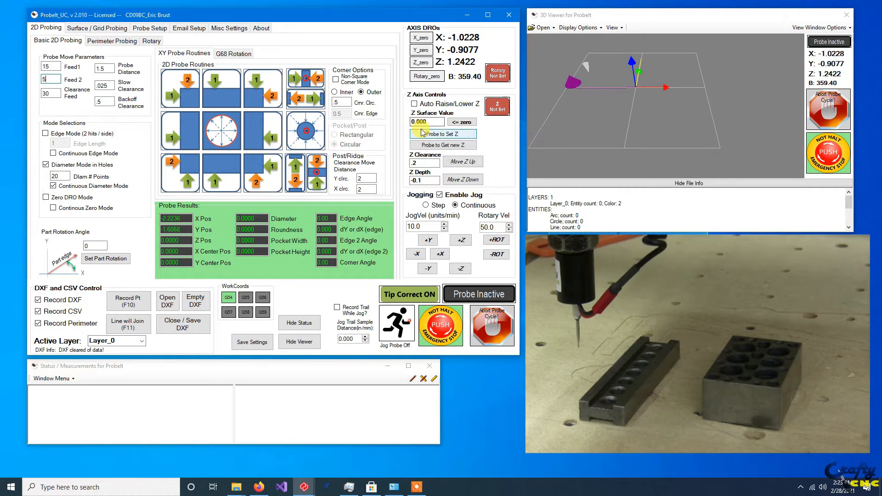
mouse_move(420, 122)
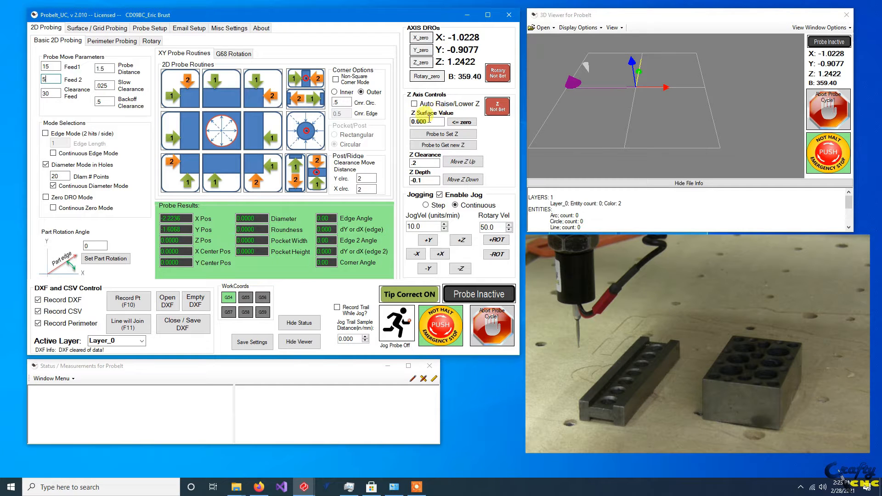
mouse_move(423, 121)
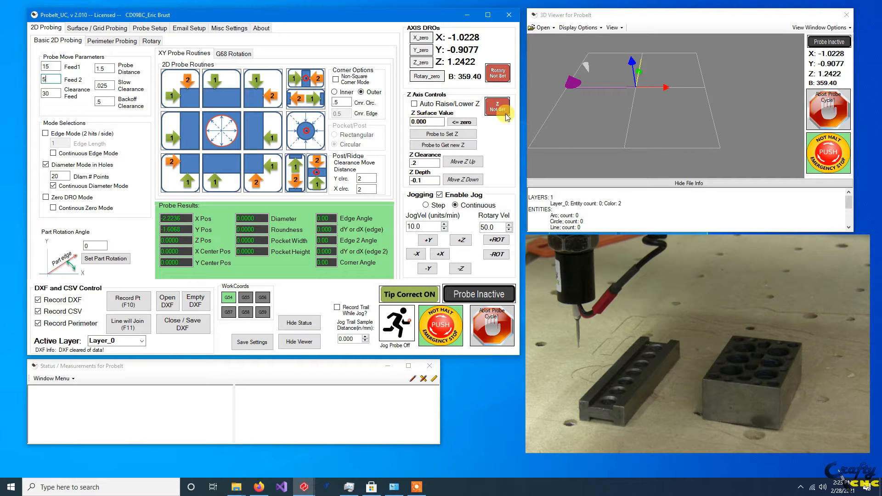
mouse_move(461, 124)
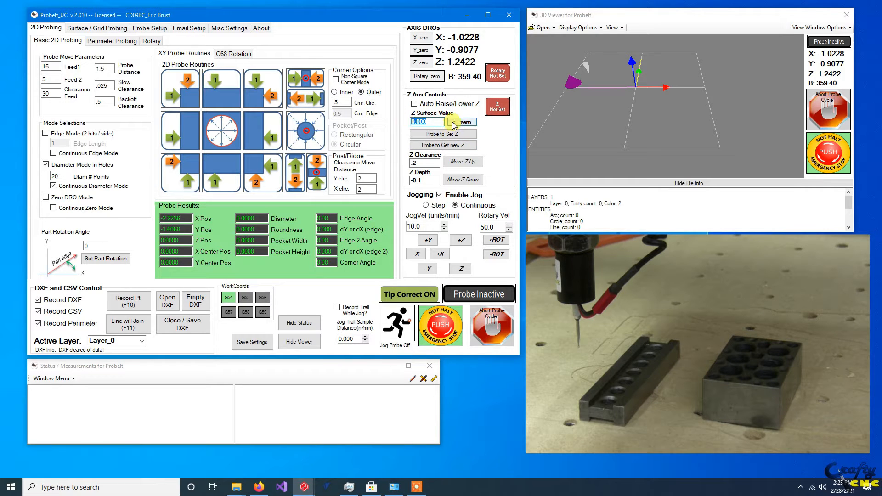
mouse_move(447, 133)
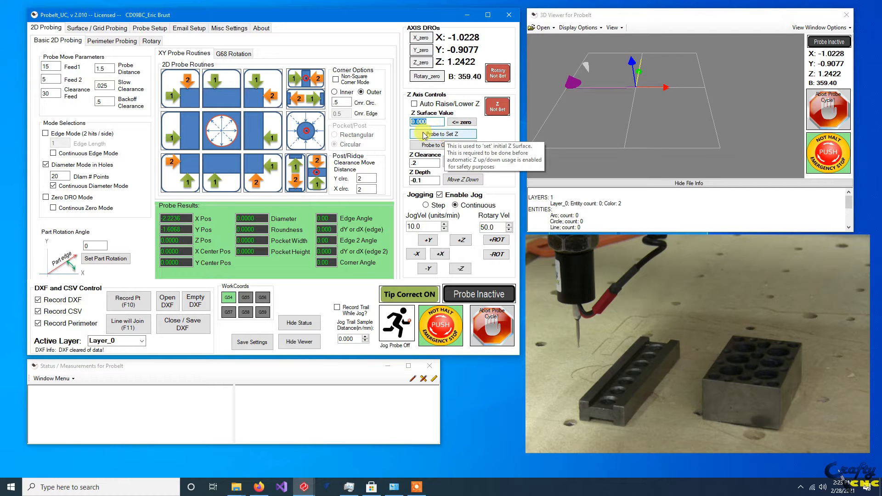
Touch off the part top with Probe to Set Z, retracting to Z 0.2000
click(443, 134)
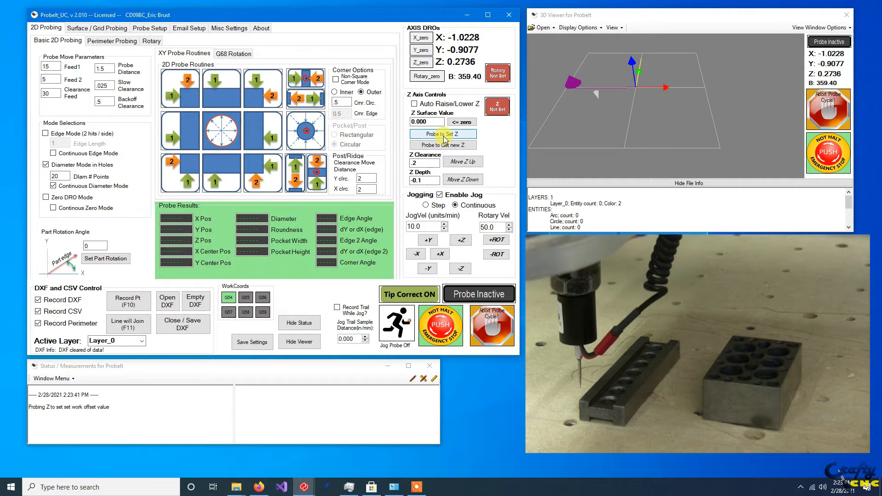
click(443, 134)
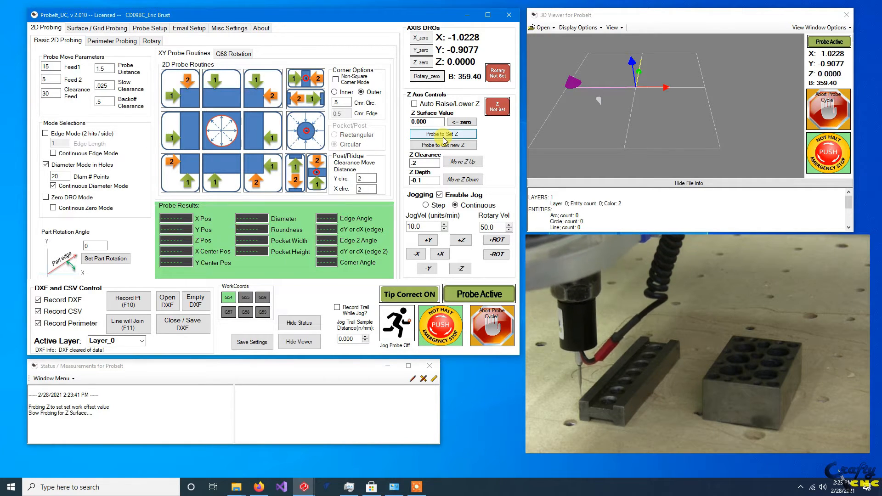
click(443, 134)
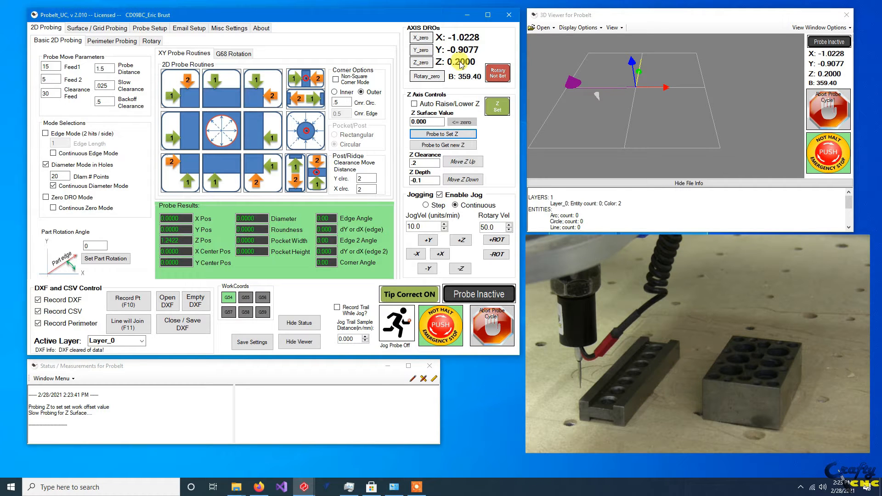
click(423, 163)
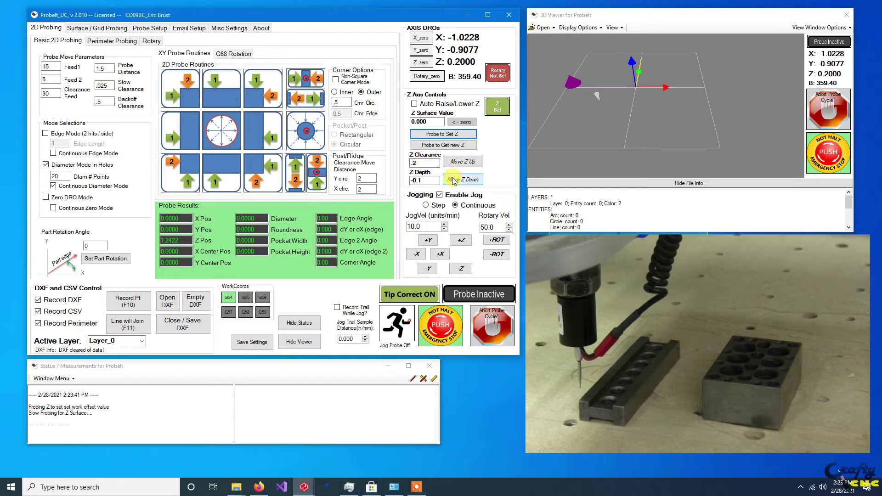
Lower the probe to depth, stopping where it hits the surface on the clearance move
click(462, 180)
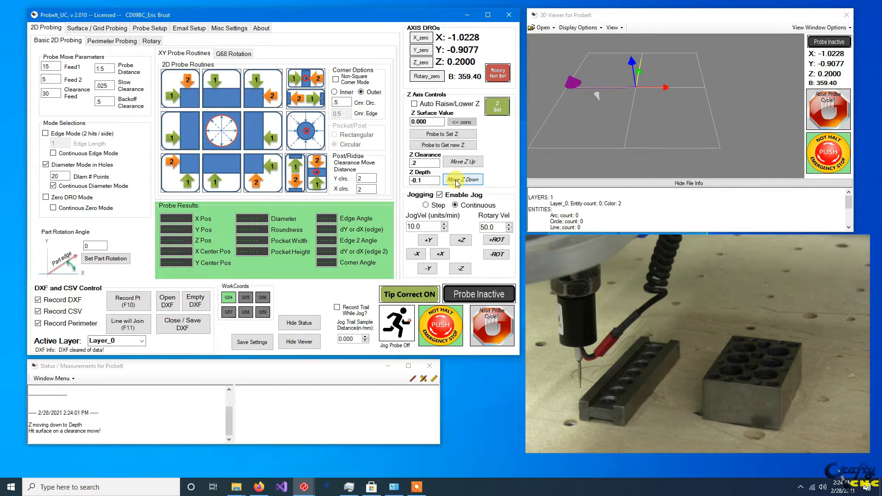
mouse_move(420, 180)
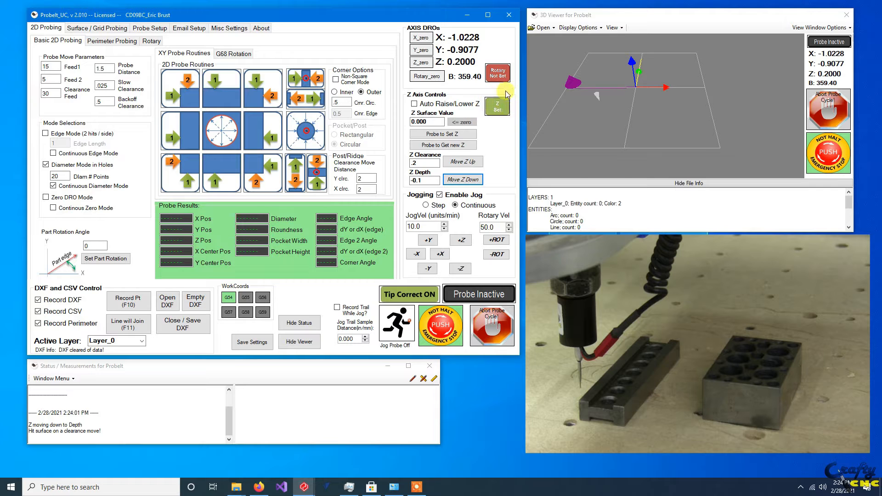
mouse_move(515, 122)
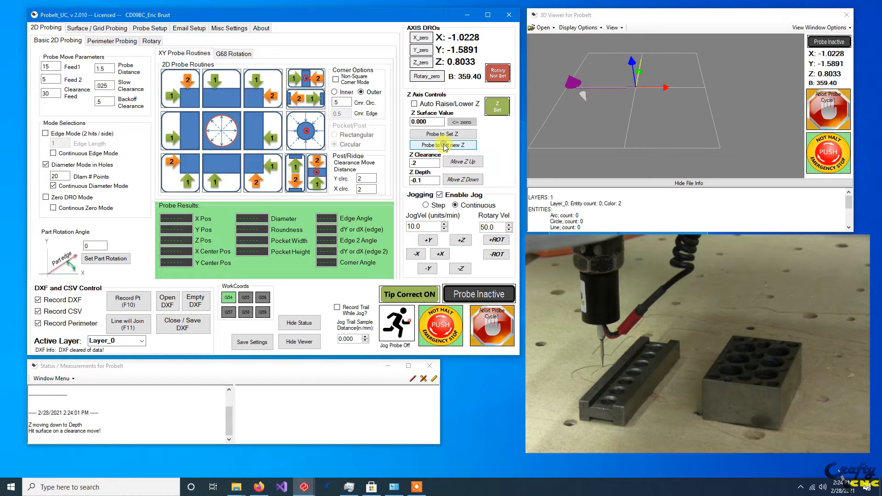
Probe the trough floor, retrying after the miss, to record new Z surface 0.4868
click(443, 144)
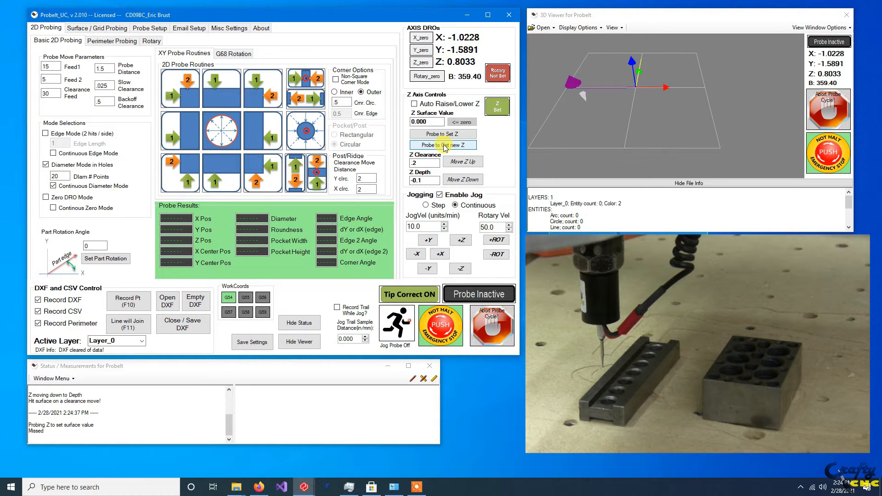
mouse_move(445, 153)
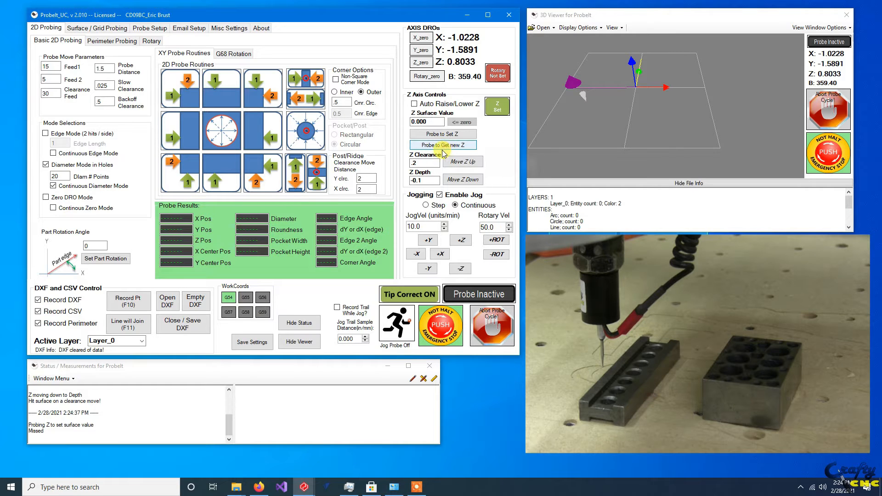
click(443, 145)
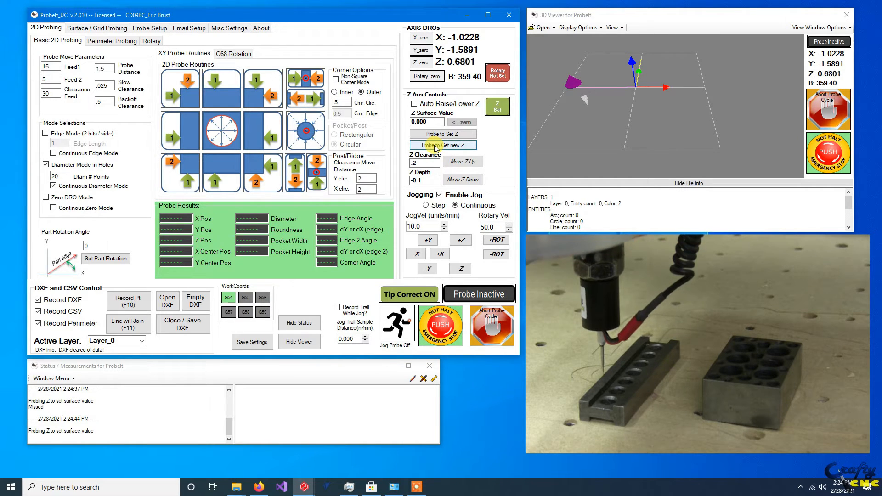
click(442, 144)
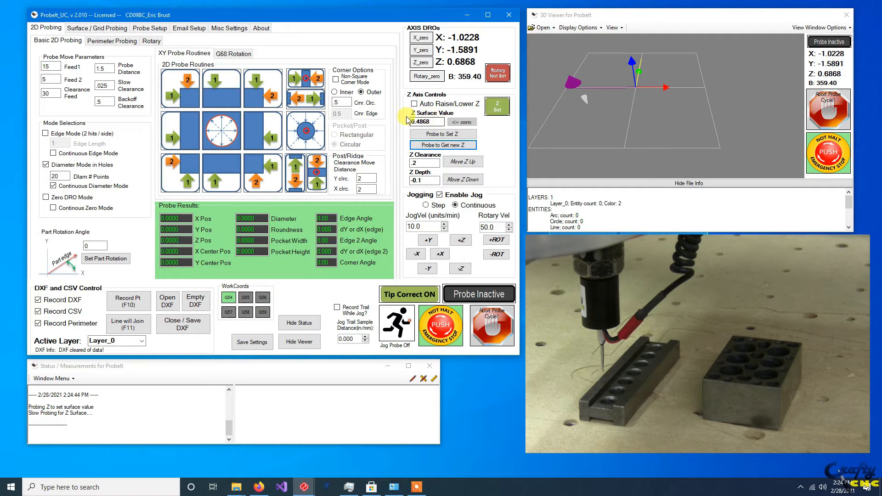
click(424, 121)
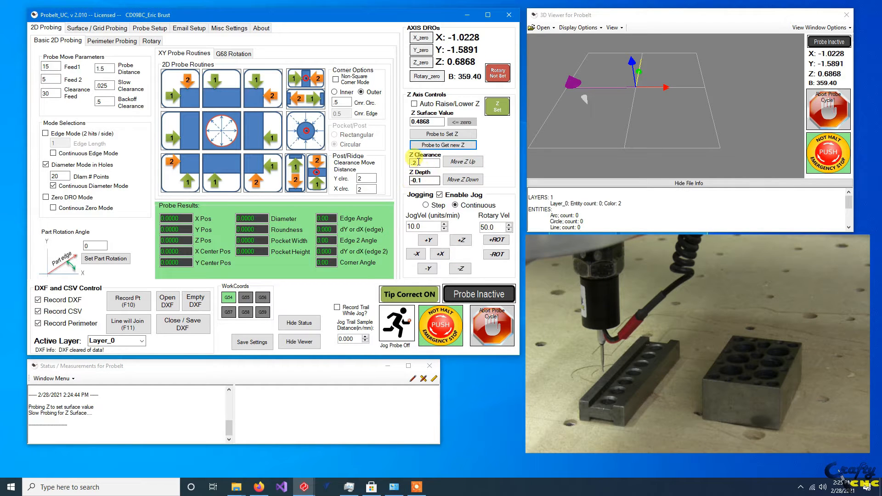
mouse_move(424, 163)
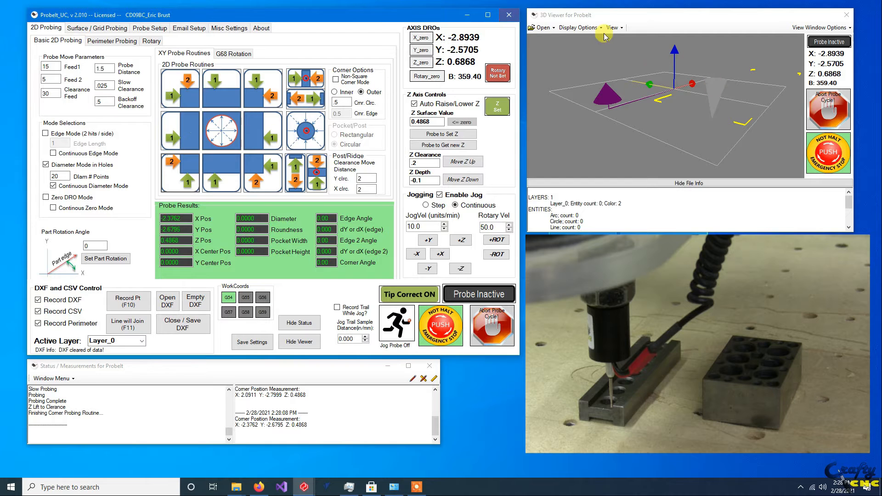
mouse_move(611, 28)
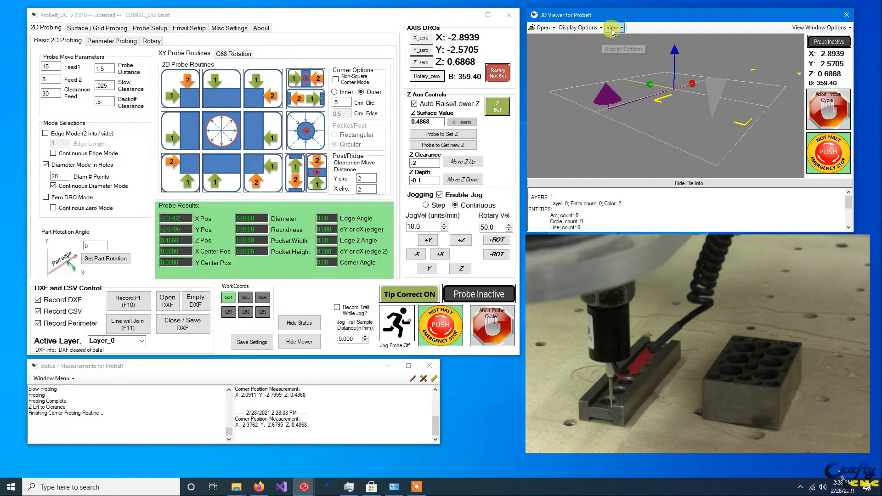
Switch the 3D viewer to the Top view fitted to the corner markers
click(610, 27)
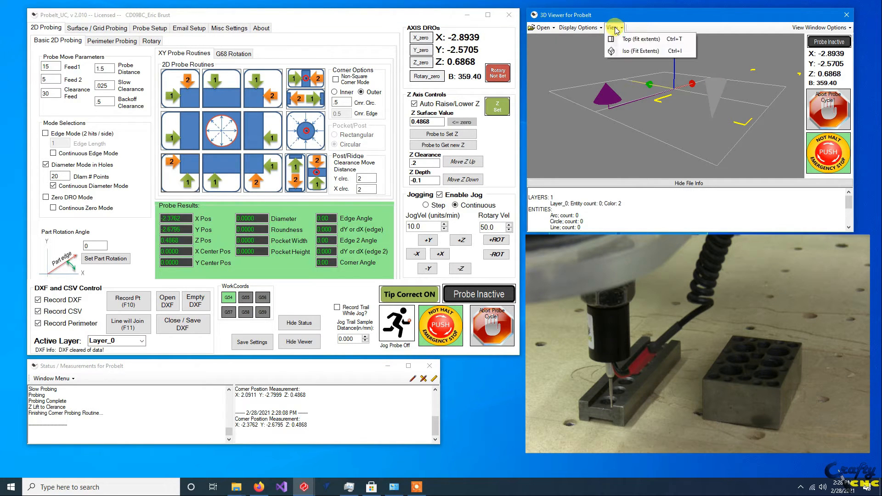
click(639, 39)
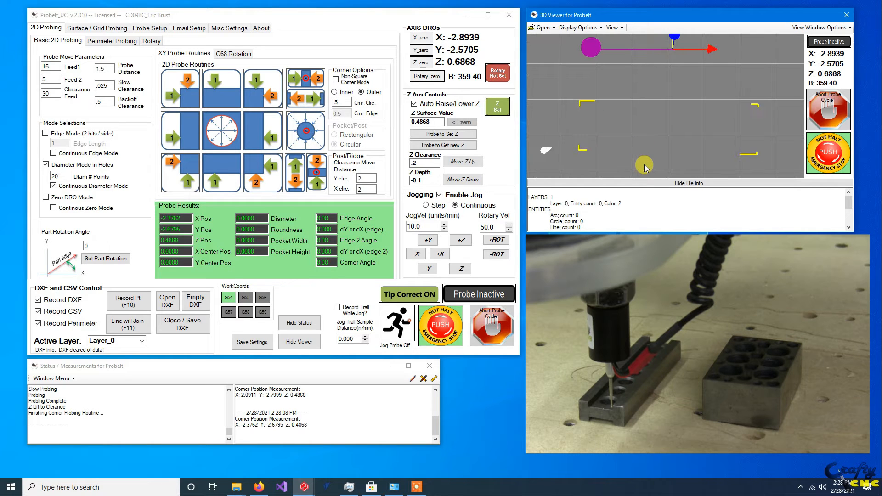
mouse_move(669, 167)
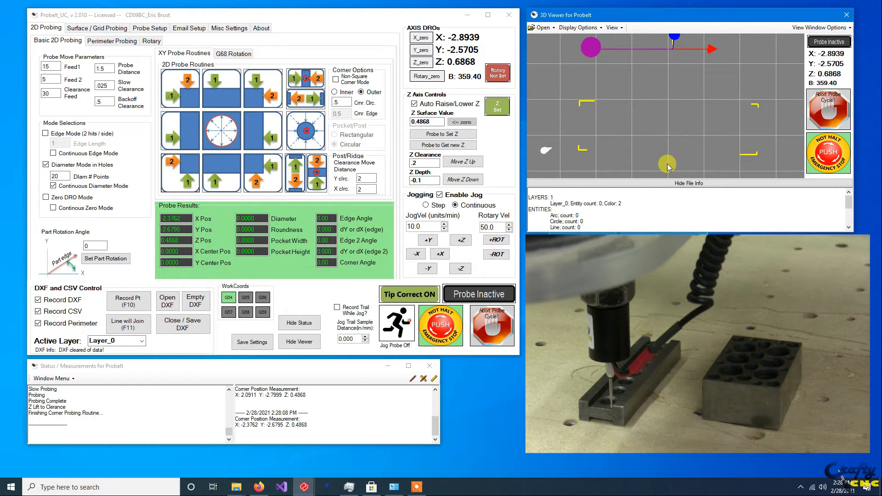
mouse_move(502, 164)
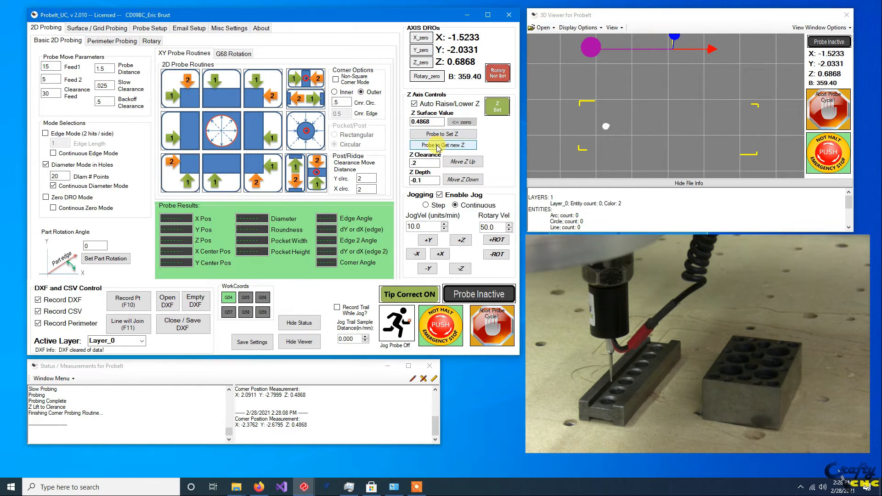
Probe the trough floor for new Z 0.3710, then start the bore measurement
click(443, 144)
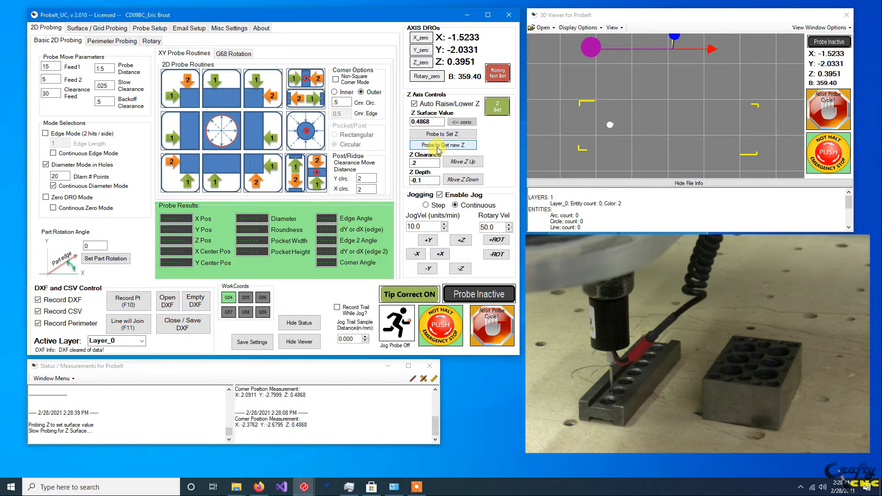
click(443, 145)
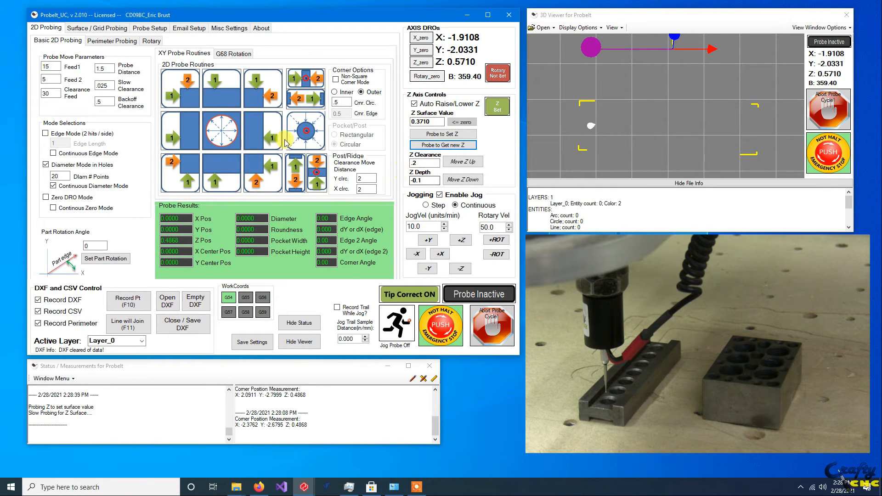
click(221, 130)
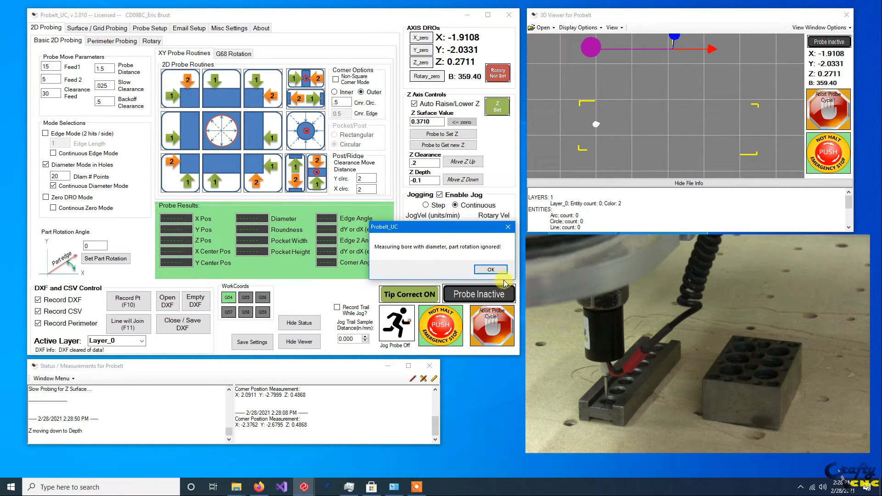
Dismiss the rotation notice and measure the first bore: diameter 0.4171, roundness 0.0133
click(490, 269)
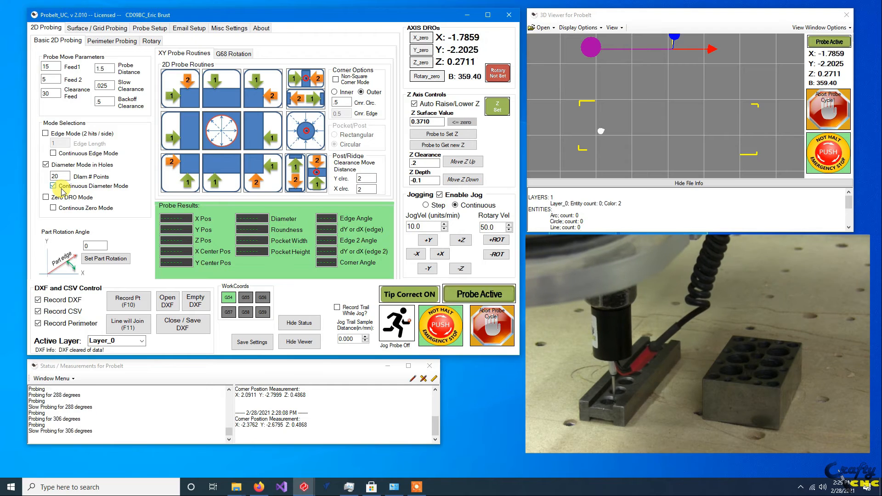
click(478, 294)
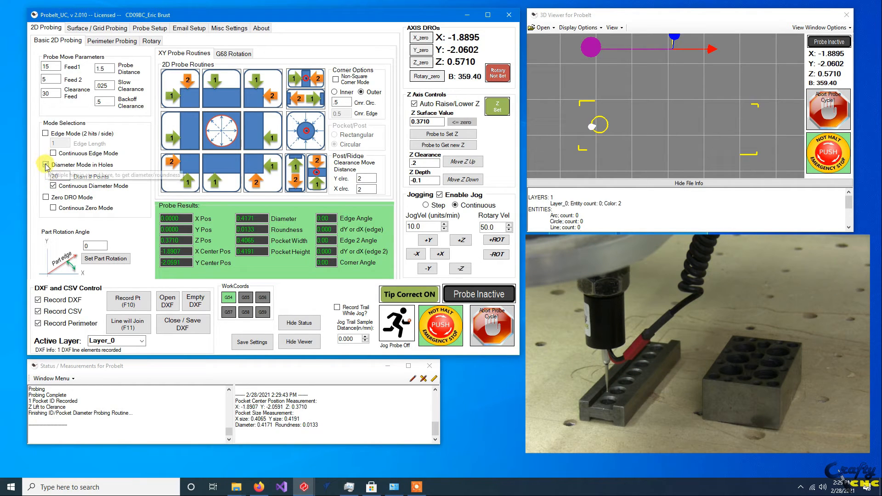
Turn off Diameter Mode in Holes and probe the centres of bores two, three and four
click(46, 165)
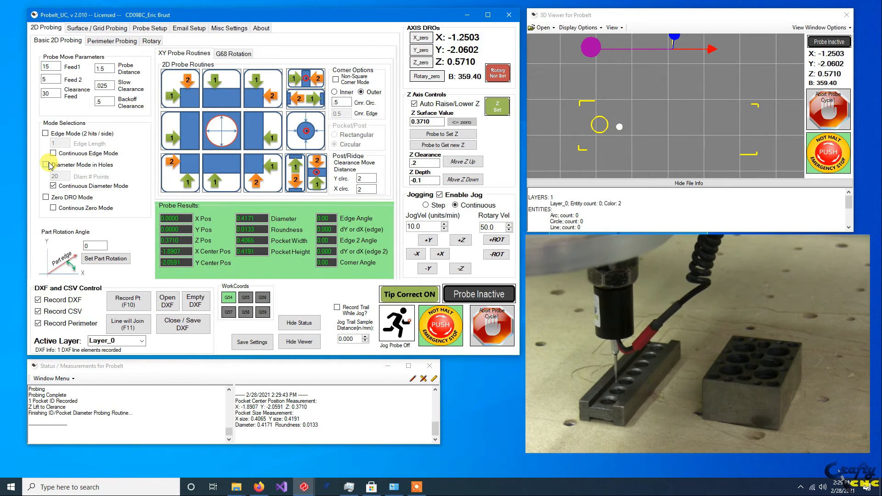
click(256, 130)
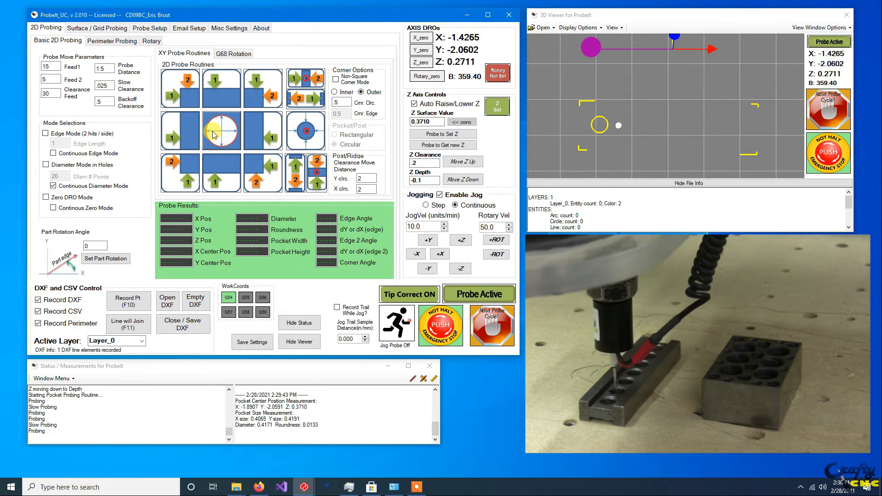
click(479, 293)
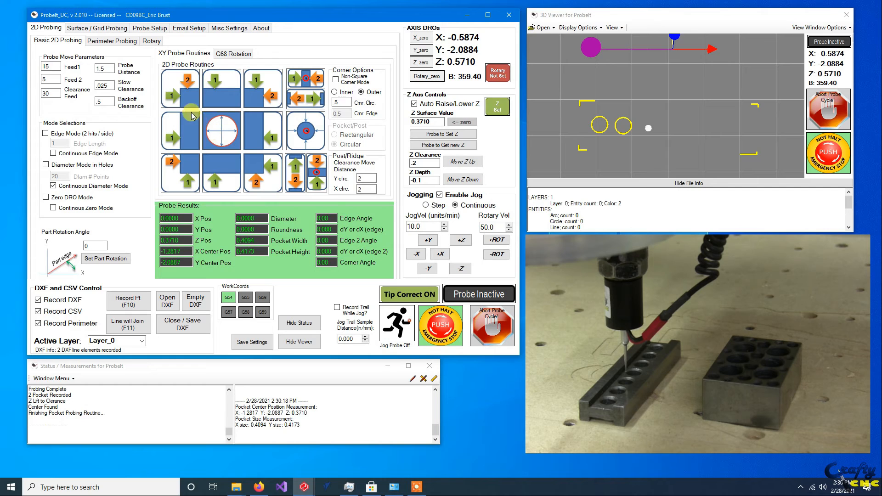
click(222, 130)
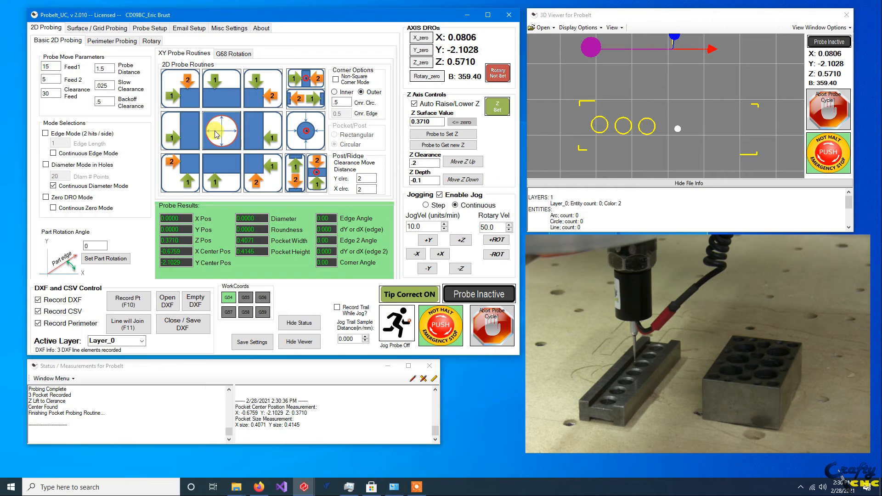
click(221, 130)
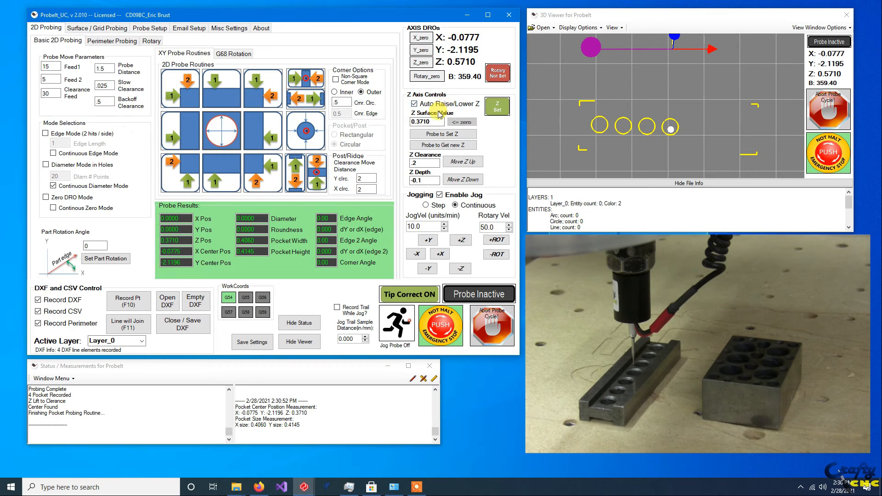
mouse_move(463, 161)
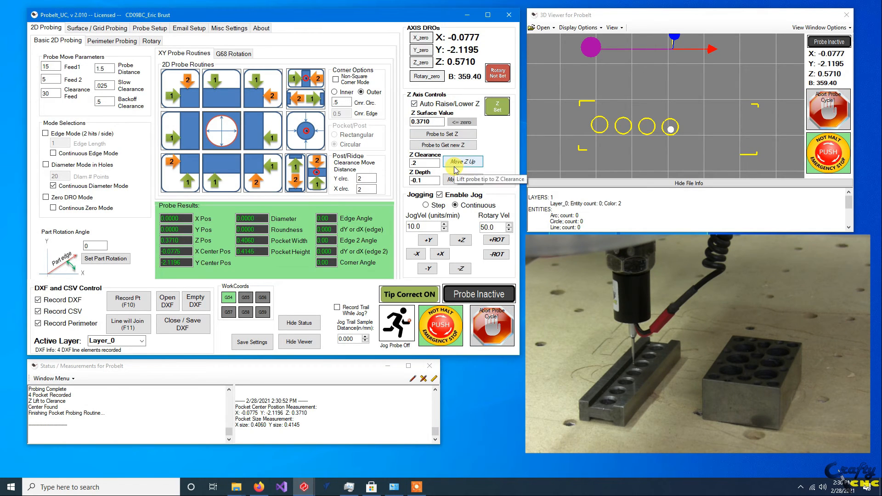
mouse_move(425, 134)
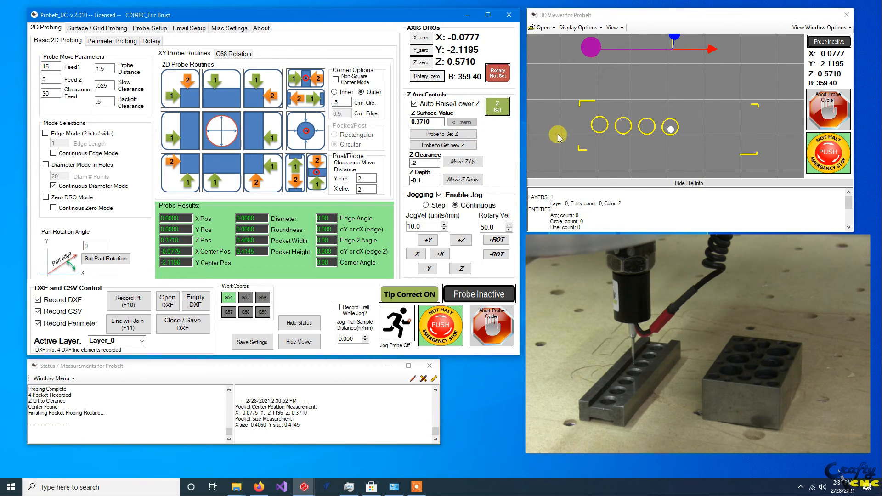
mouse_move(465, 145)
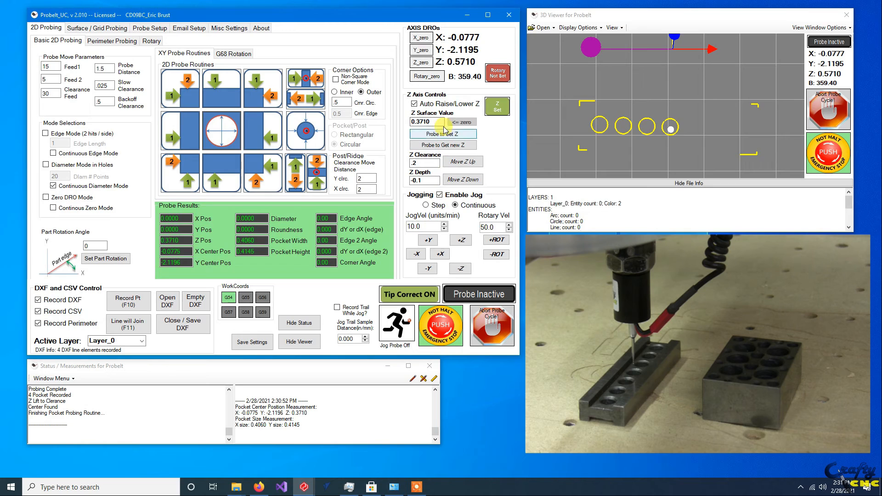
Point out the Z Surface Value and Z Depth fields, then orbit the viewer into perspective
click(423, 180)
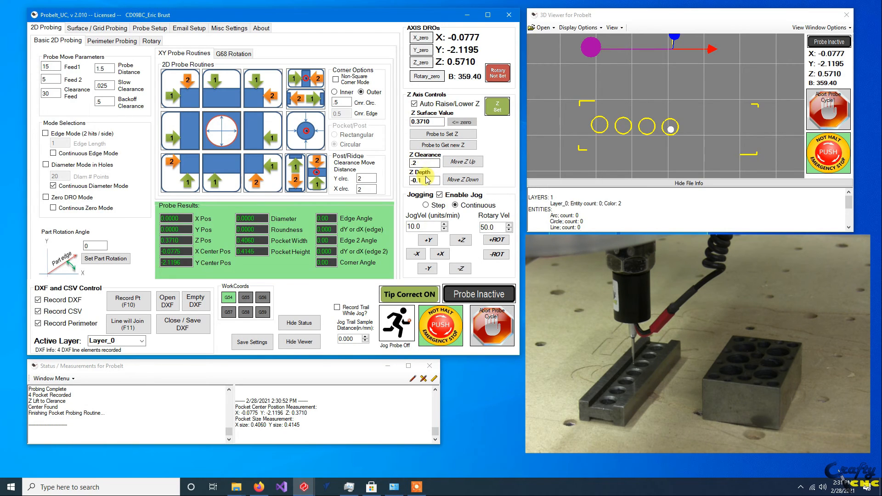
click(433, 195)
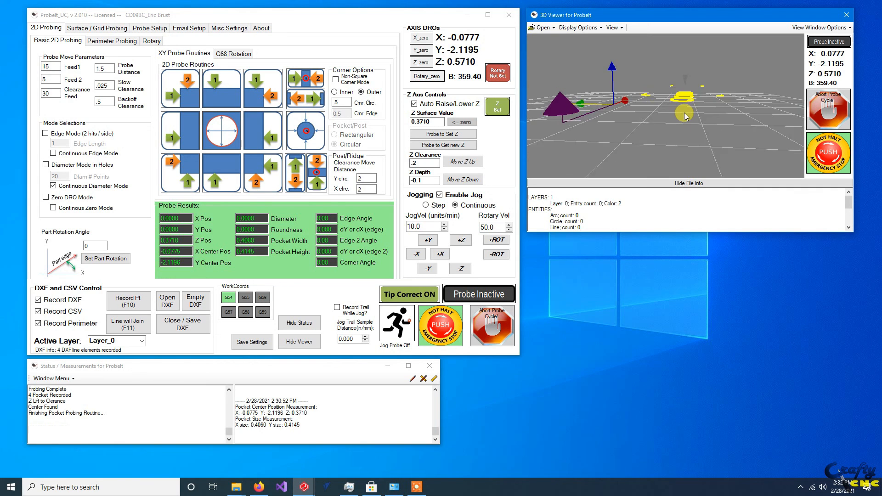
drag(686, 115, 619, 152)
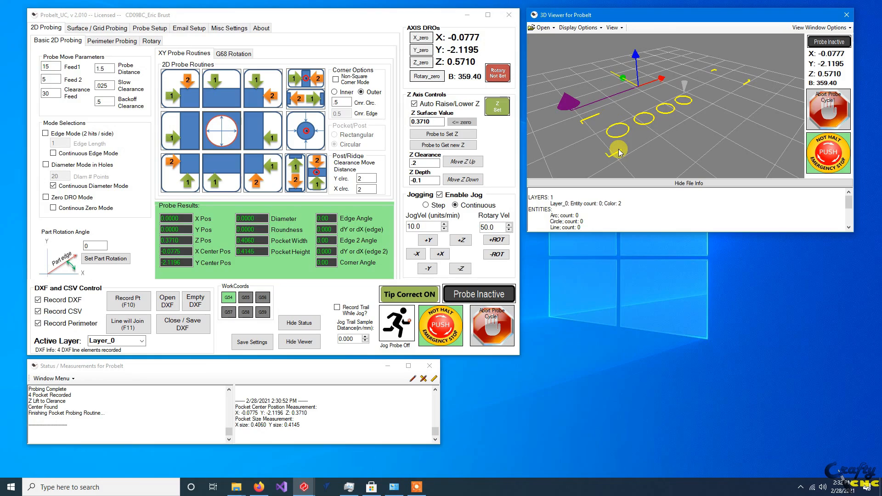